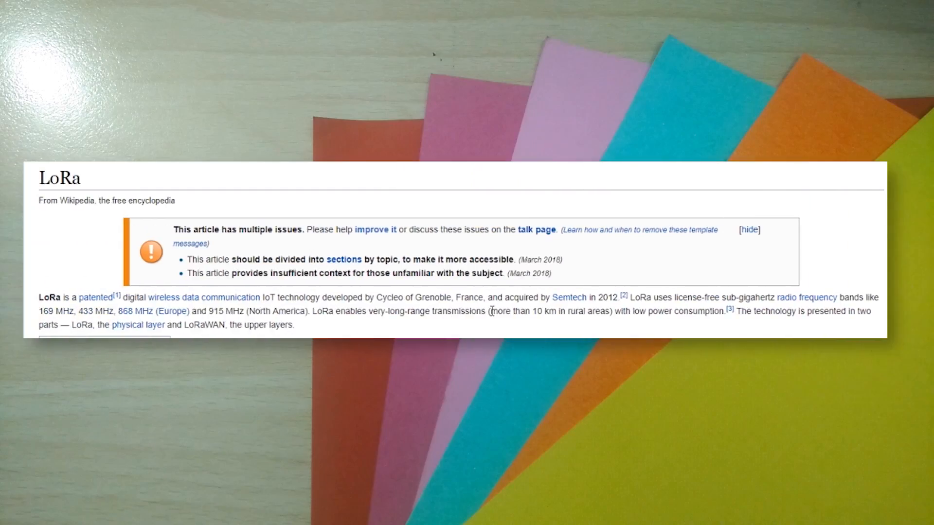
Scroll past the LoRa Alliance coverage map down to The Things Network's worldwide gateway map.
drag(489, 311, 581, 311)
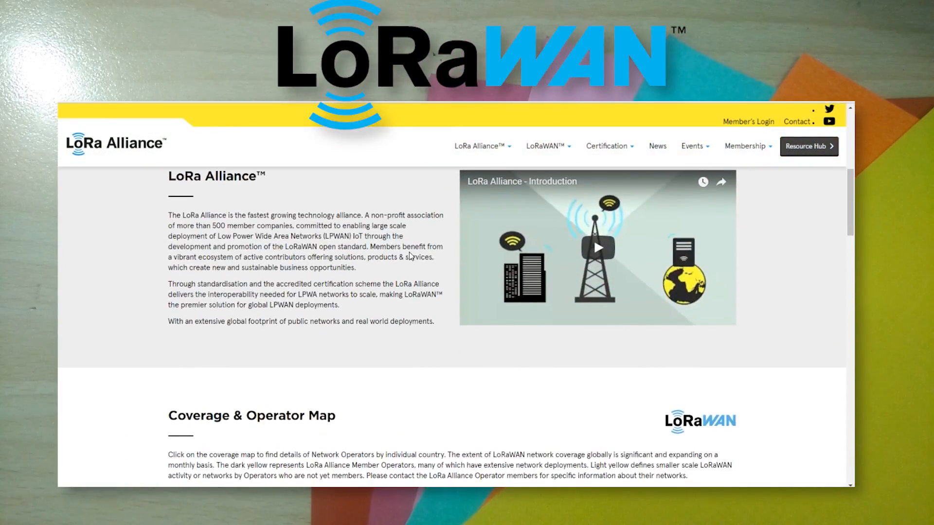
scroll(down, 3)
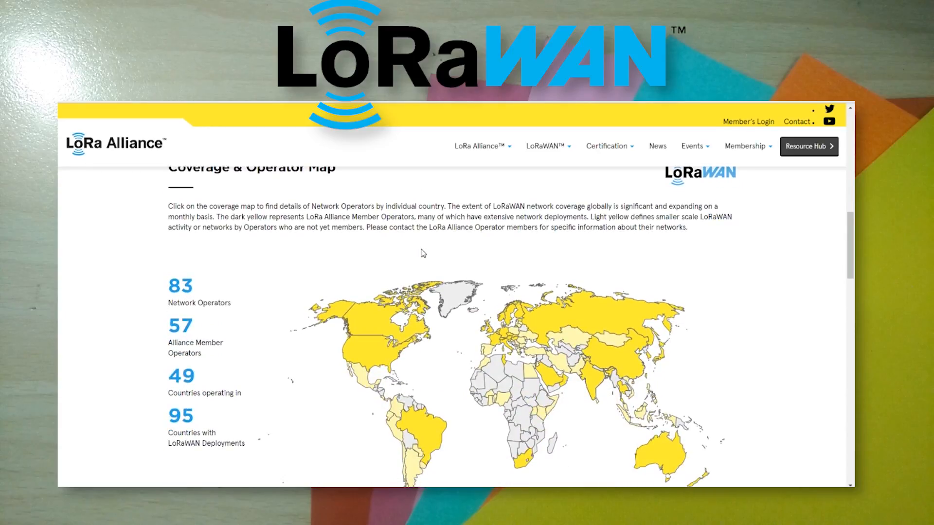
scroll(down, 3)
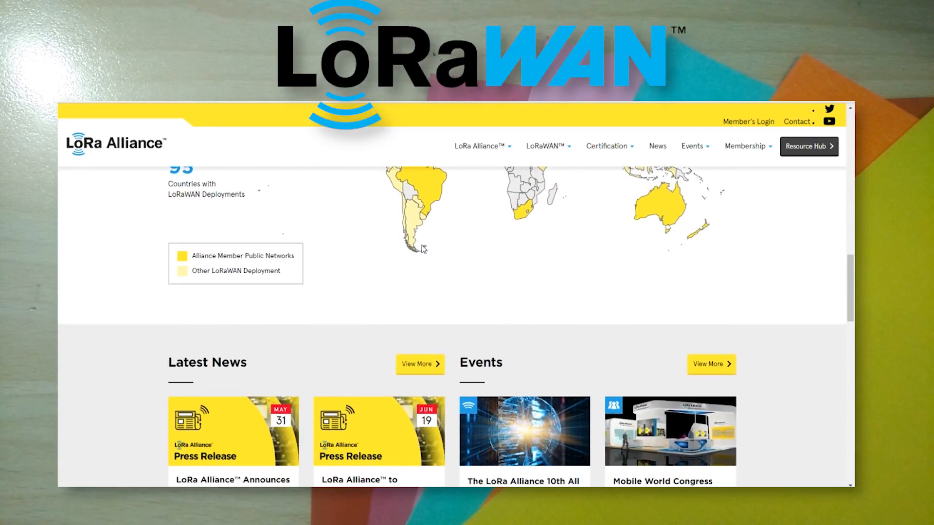
scroll(up, 3)
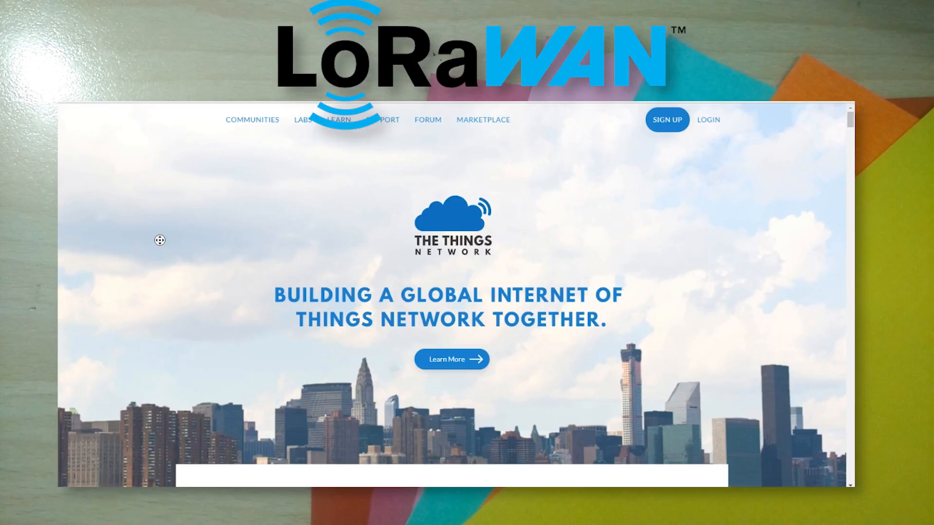
scroll(down, 3)
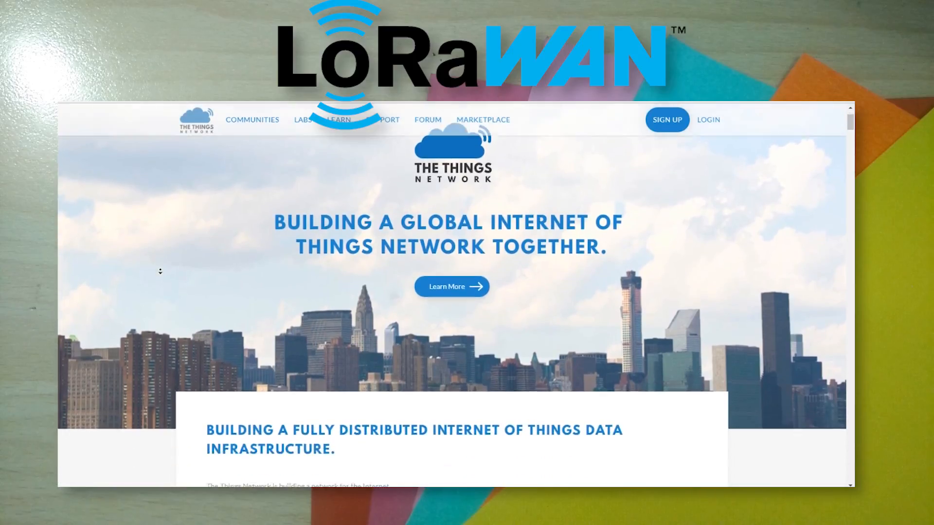
scroll(down, 3)
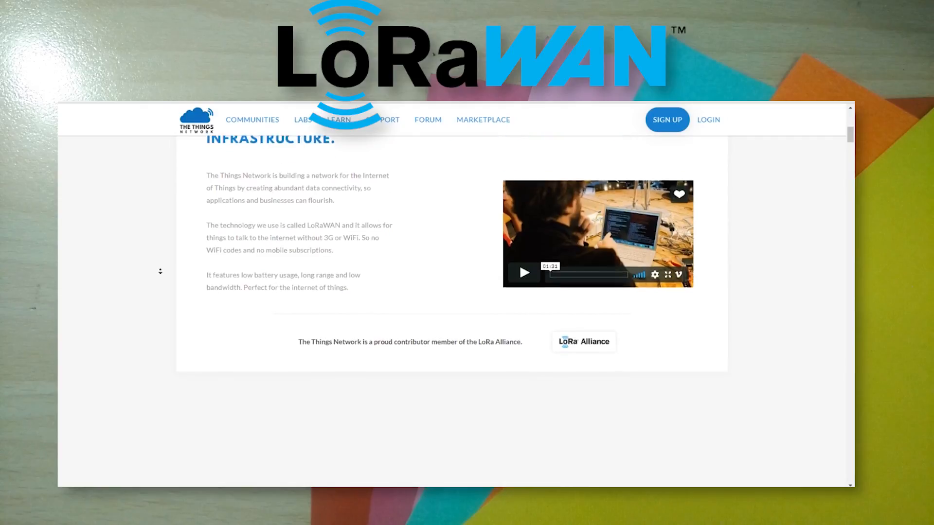
scroll(down, 3)
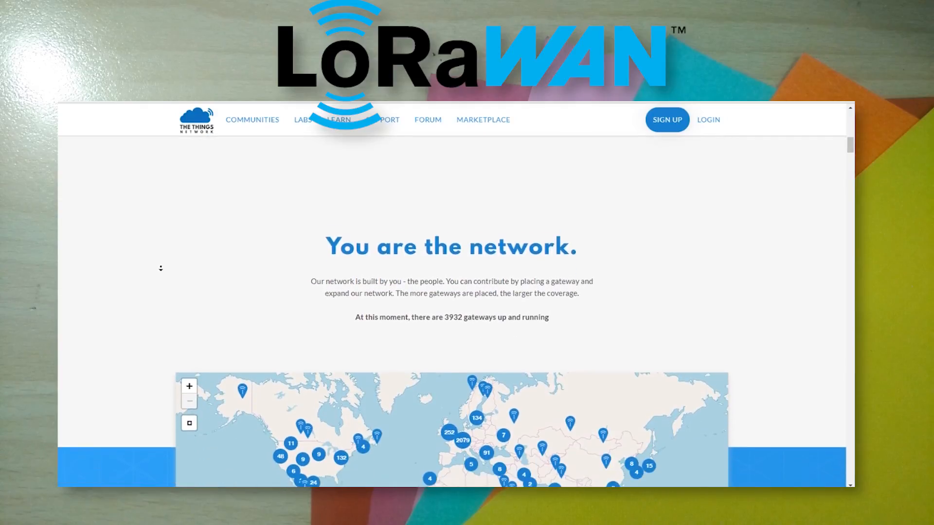
scroll(down, 3)
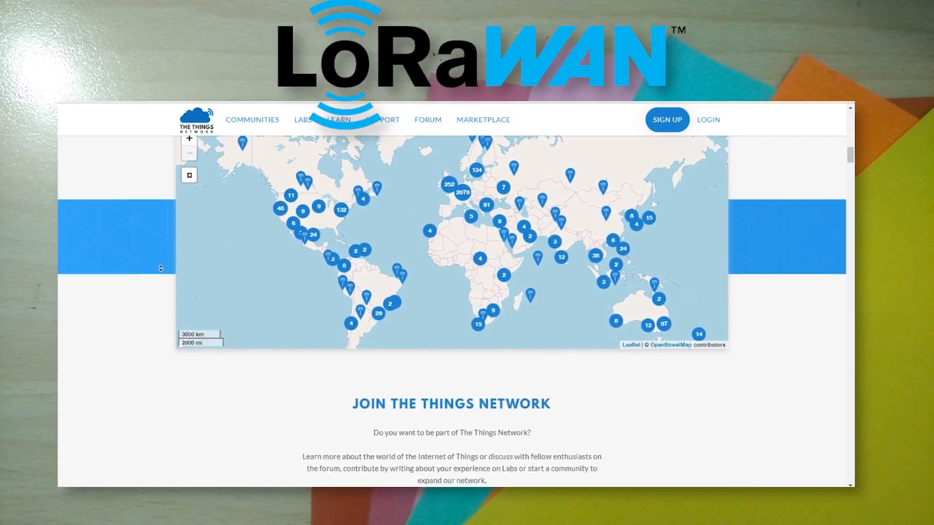
scroll(down, 3)
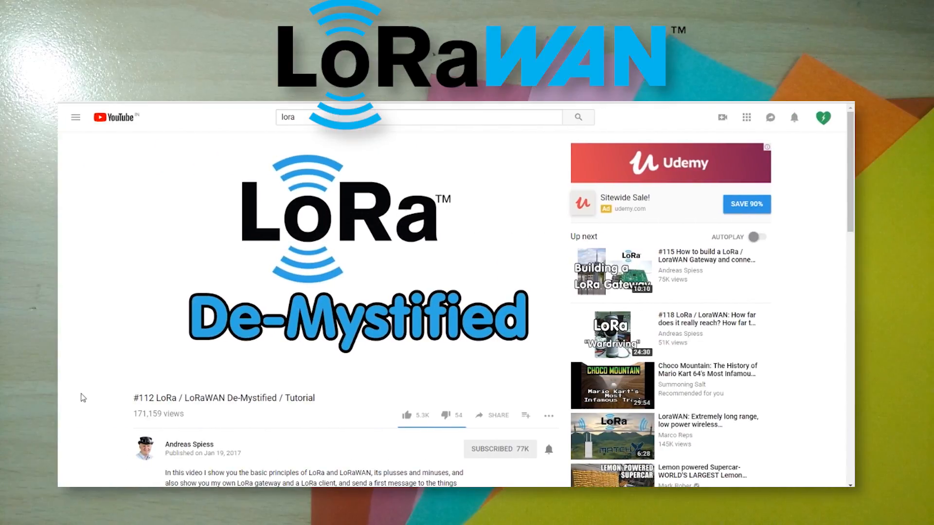
mouse_move(223, 435)
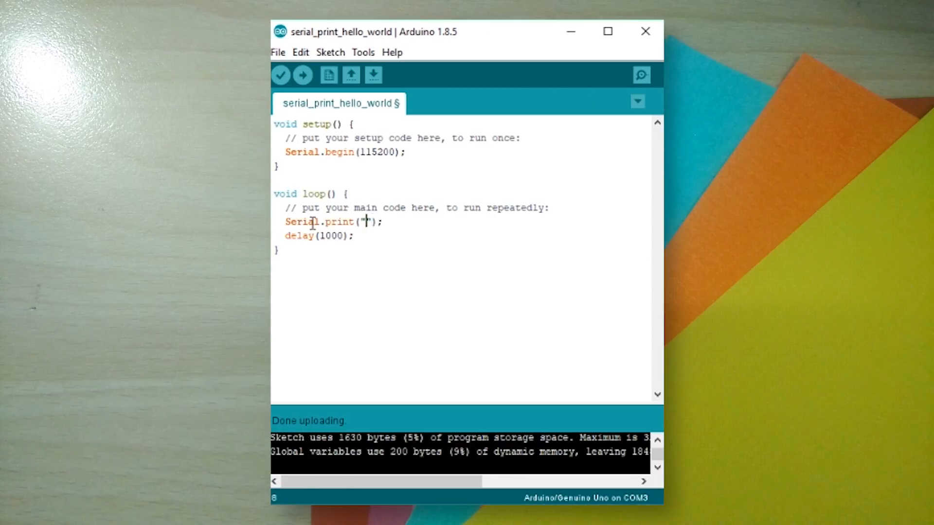
Fill the Serial.print quotes in loop() with 'send whatever....'.
text(send whatever....)
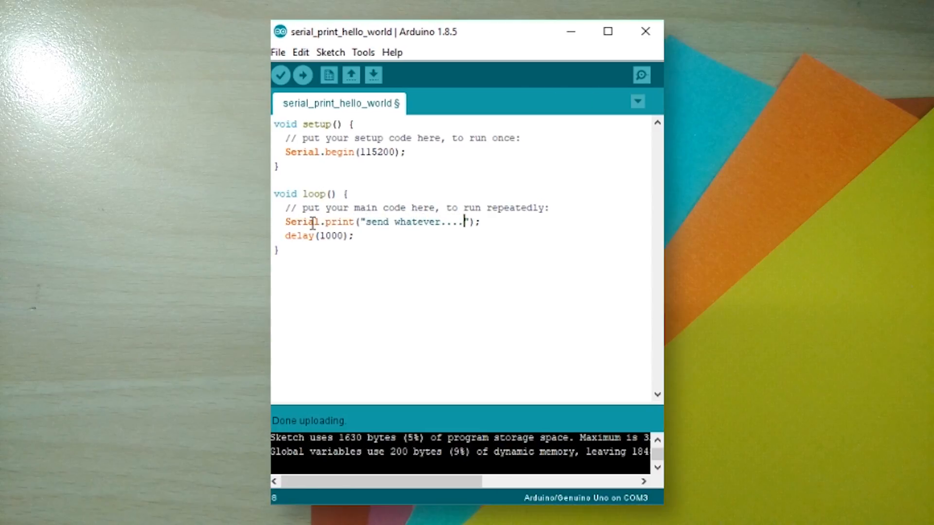
mouse_move(552, 254)
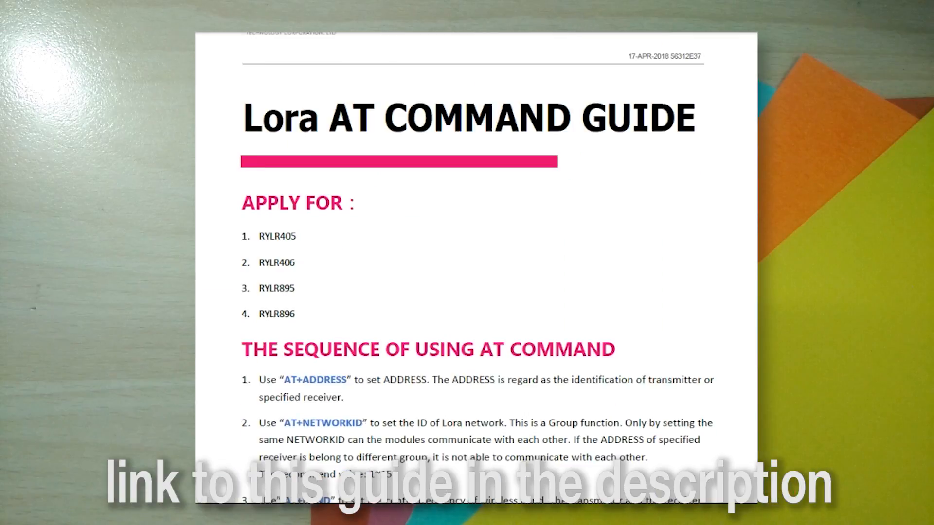
Scroll the Lora AT COMMAND GUIDE PDF down to item 4, AT+IPR.
scroll(down, 3)
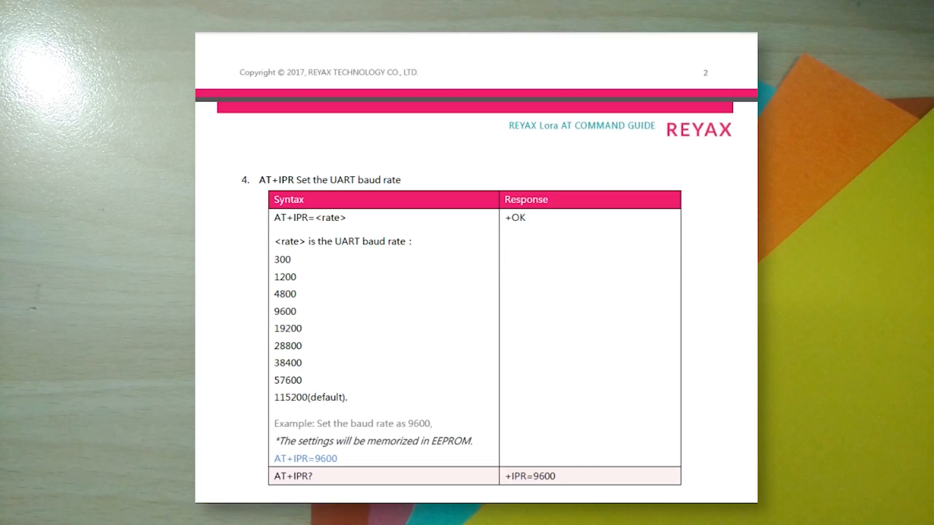
scroll(down, 3)
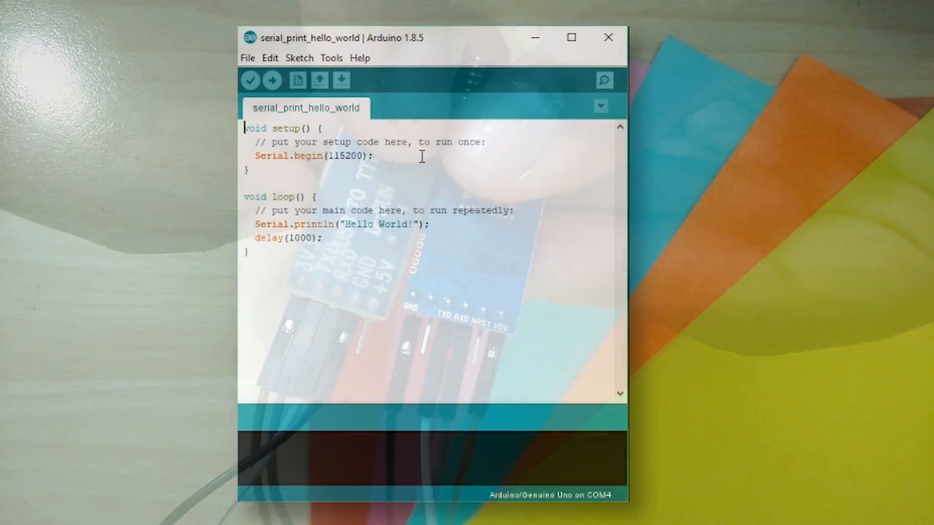
In the COM4 Serial Monitor, send AT and confirm the module replies +OK.
click(332, 58)
text(AT)
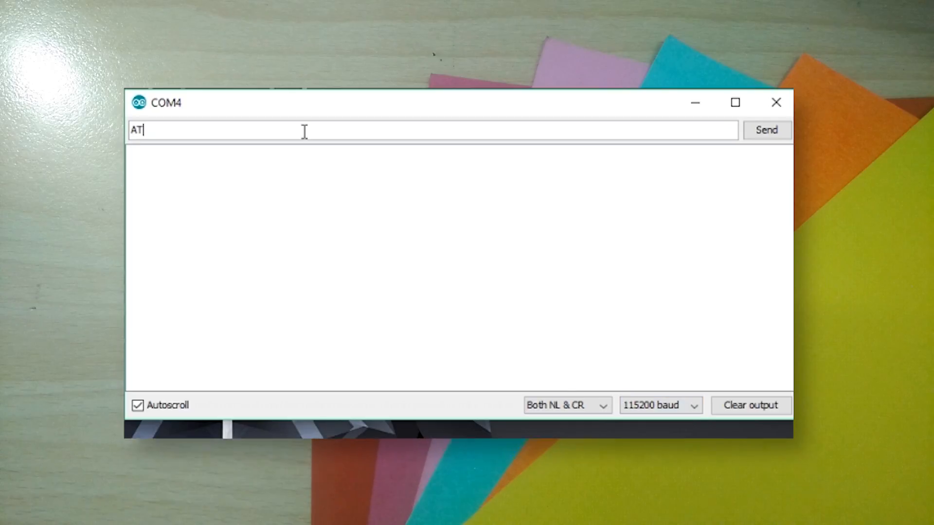
click(767, 129)
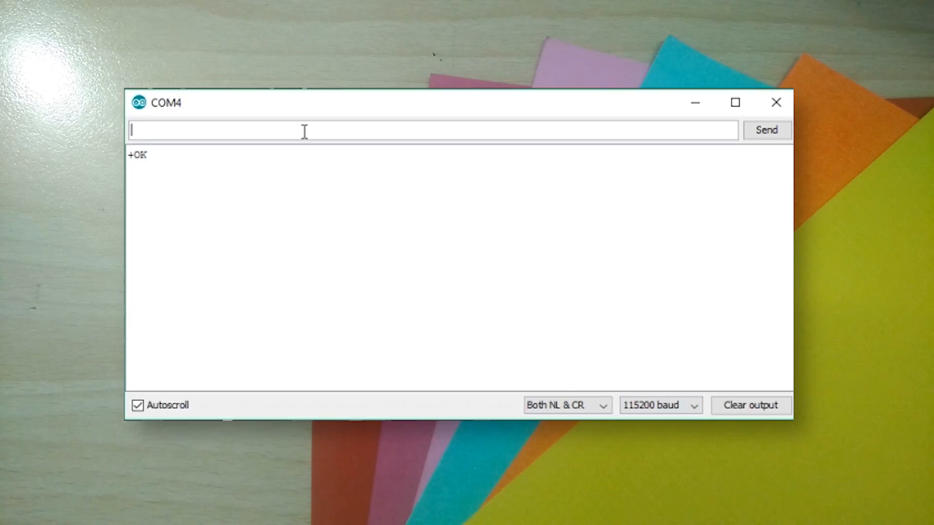
text(AT)
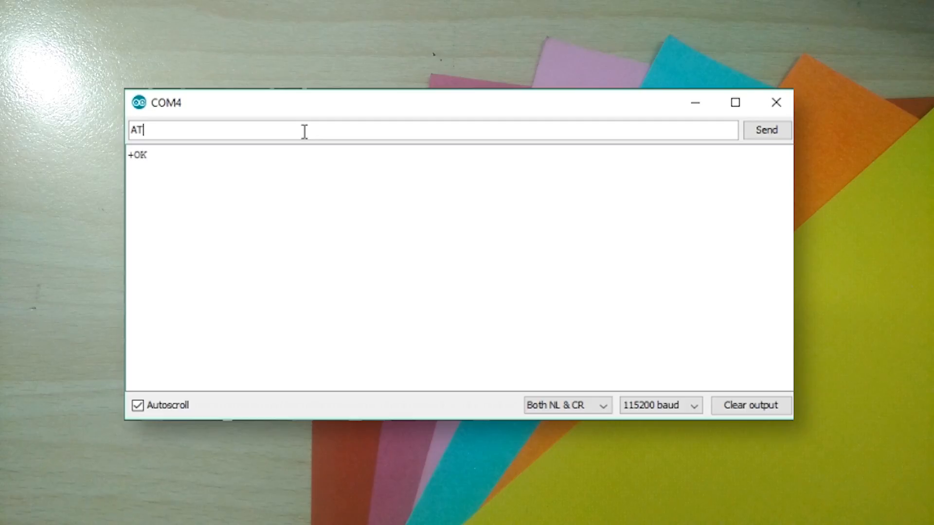
Send an AT+ADDRESS command with value 11 to the LoRa module.
text(+)
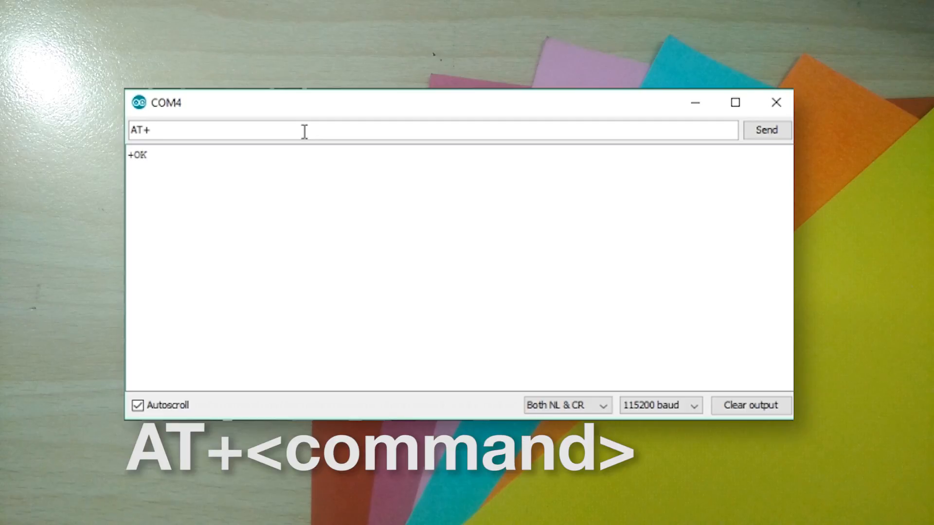
text(ADDRESS=)
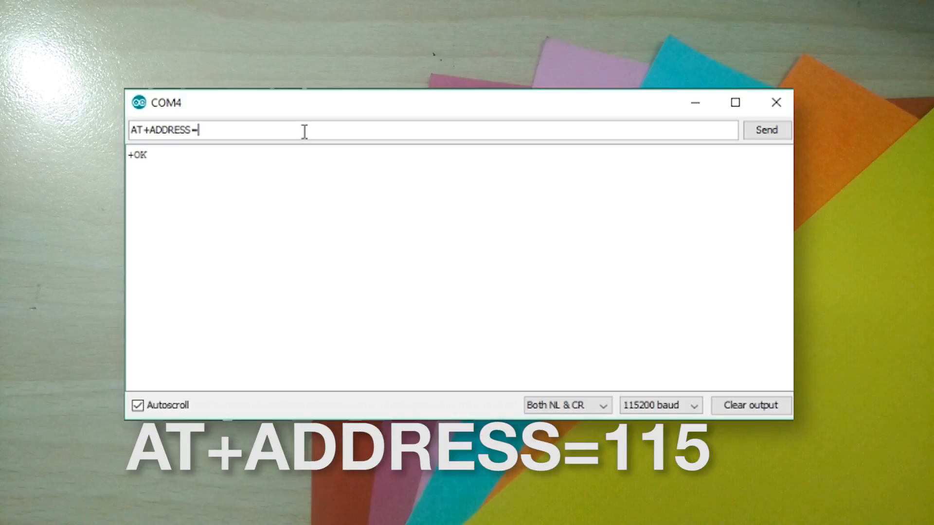
text(11)
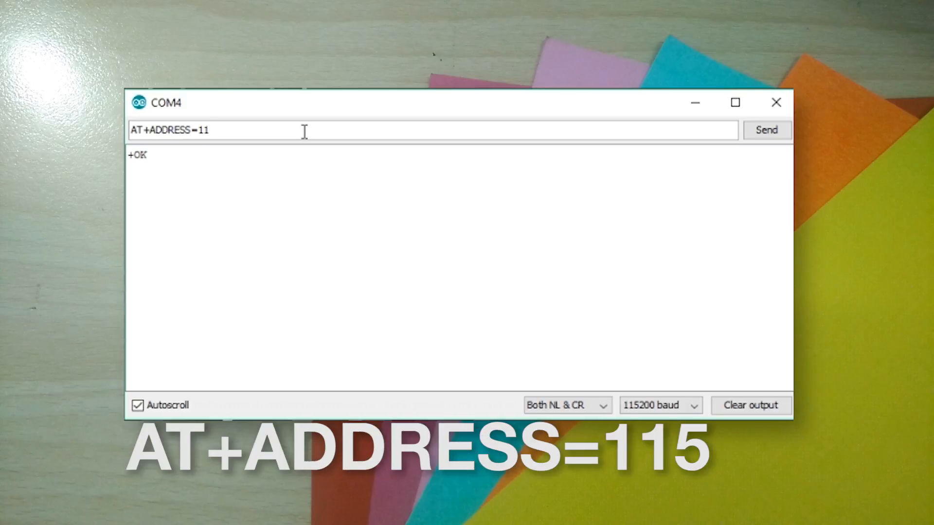
click(767, 130)
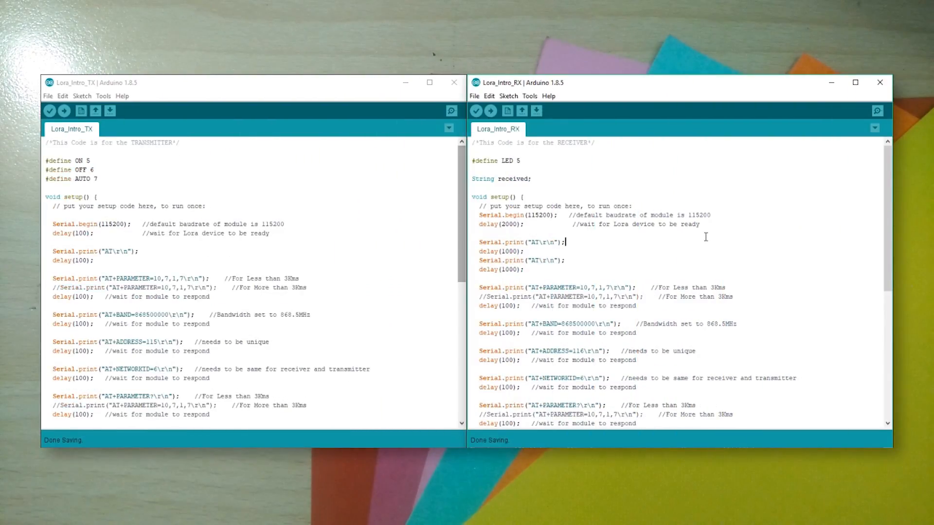
Scroll through setup() in the side-by-side Lora_Intro_TX and Lora_Intro_RX sketches.
scroll(down, 3)
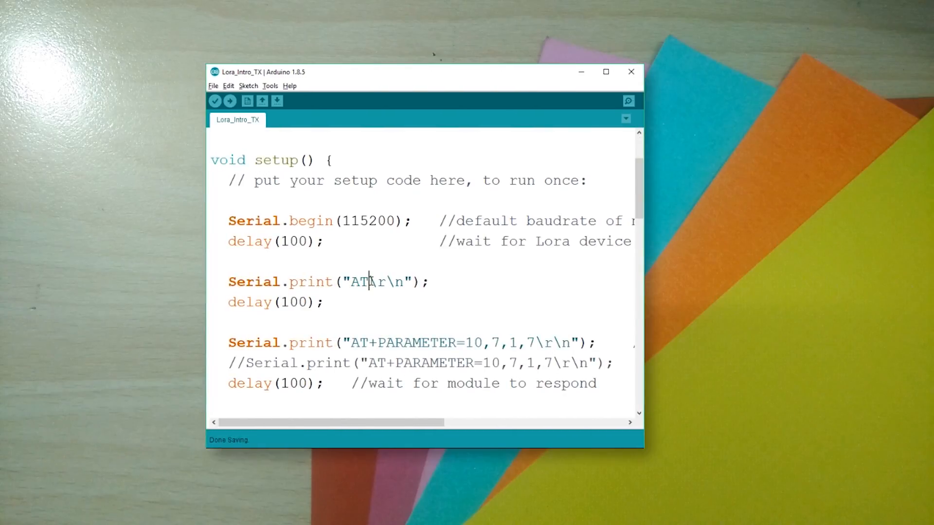
drag(369, 281, 402, 281)
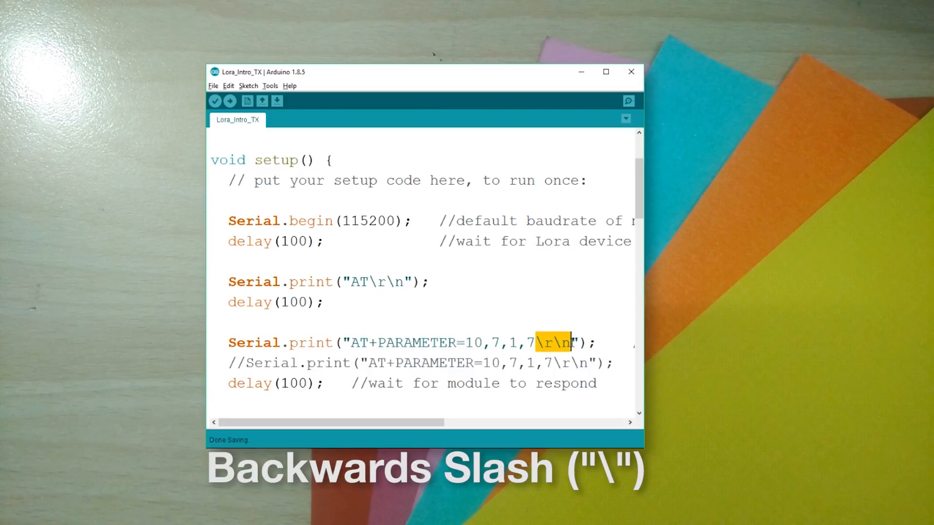
scroll(down, 3)
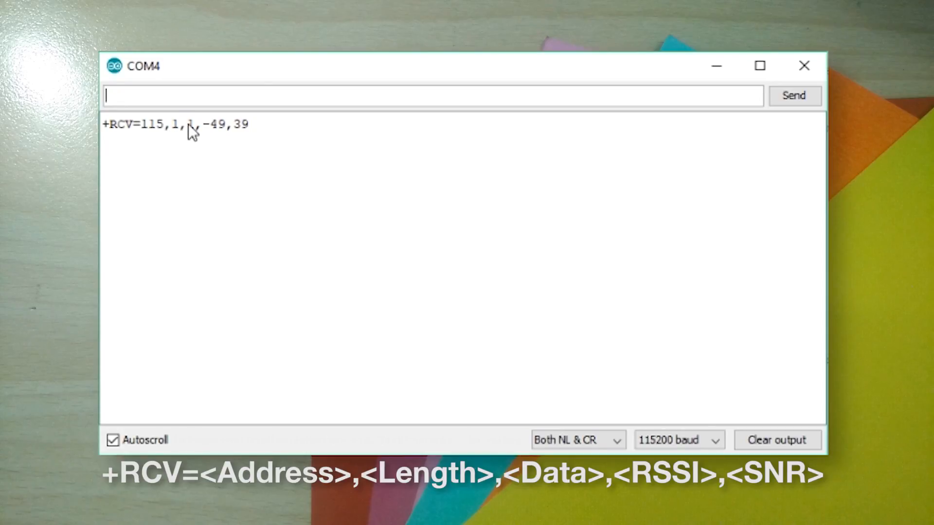
Highlight the data values 1 and 0 in the two +RCV lines from address 115.
double_click(190, 124)
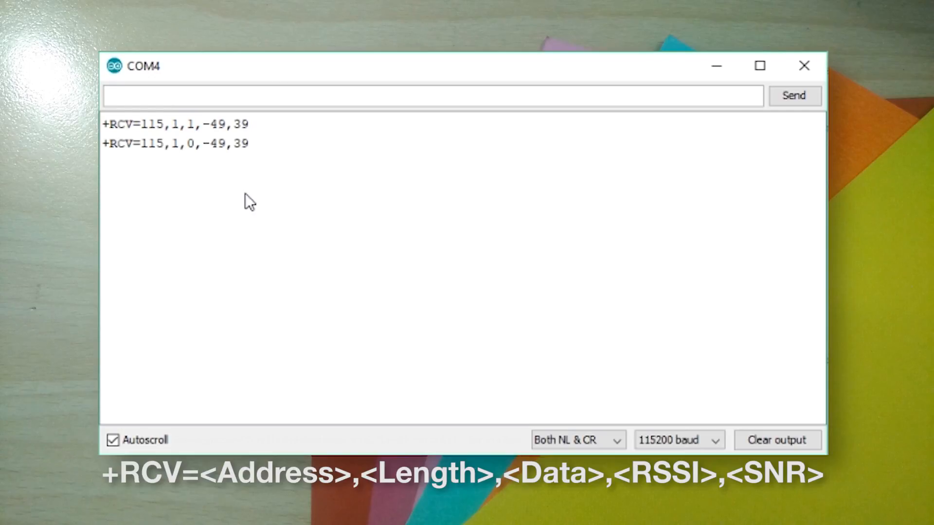
double_click(191, 145)
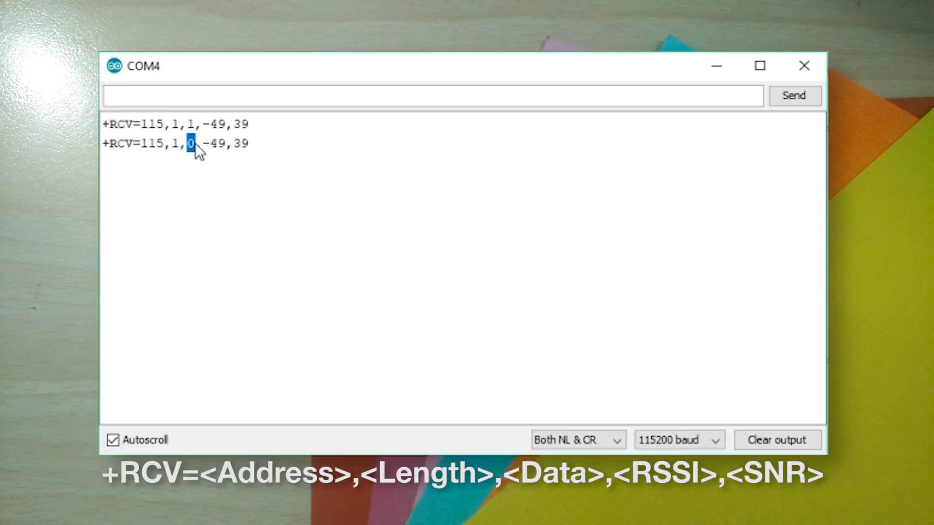
mouse_move(216, 194)
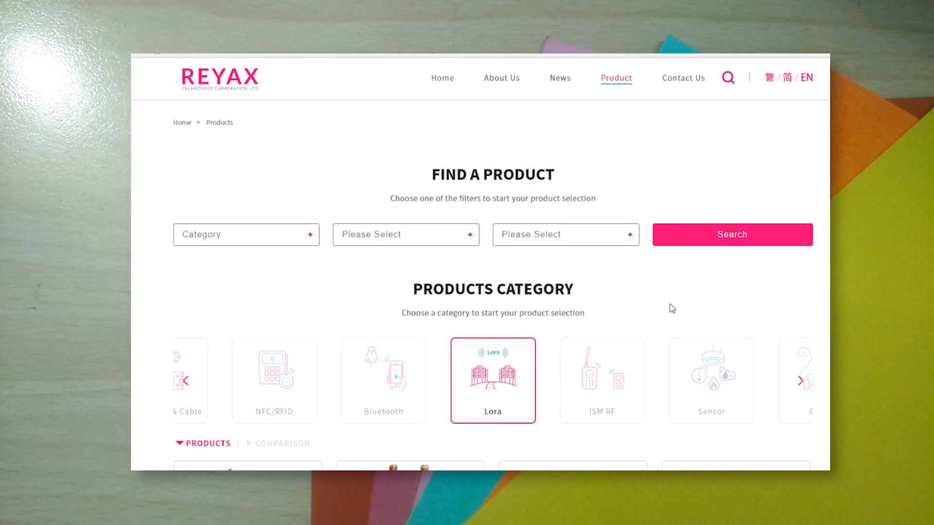
Advance the Reyax home page banner to the Bluetooth Module slide.
scroll(down, 3)
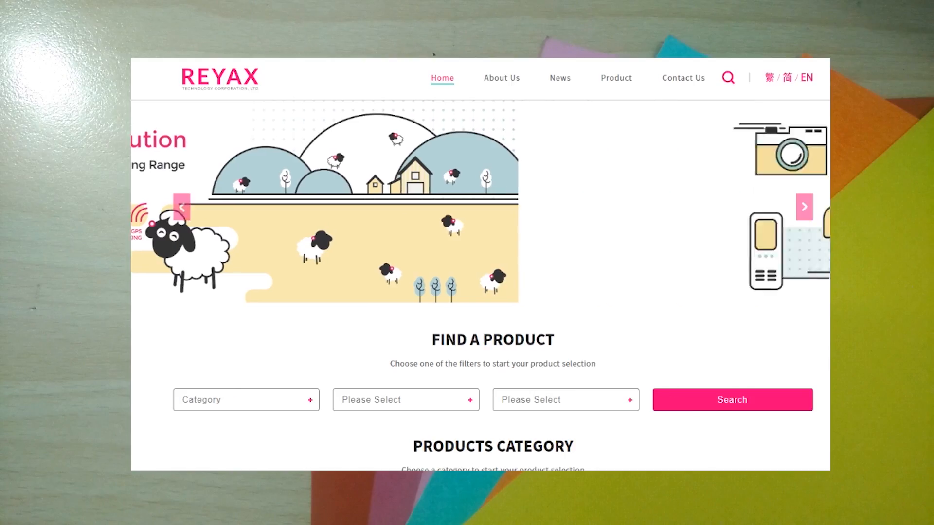
click(805, 207)
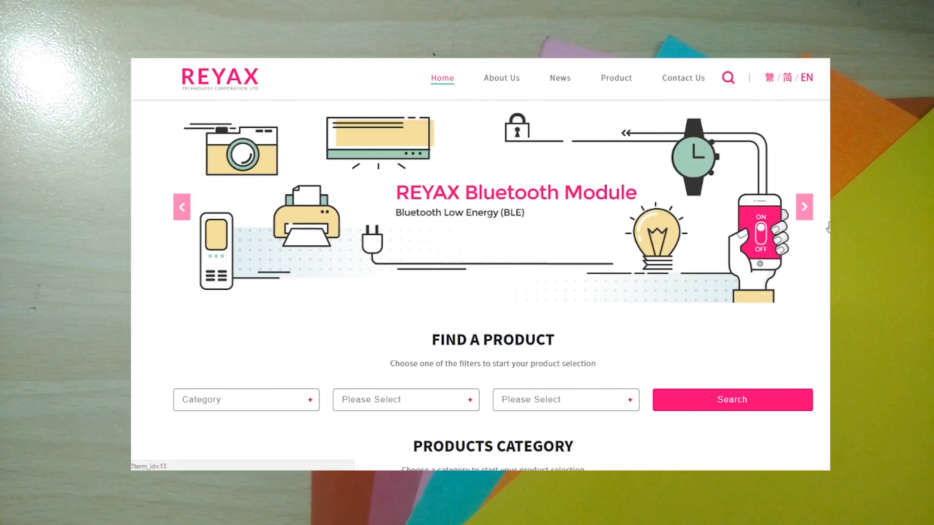